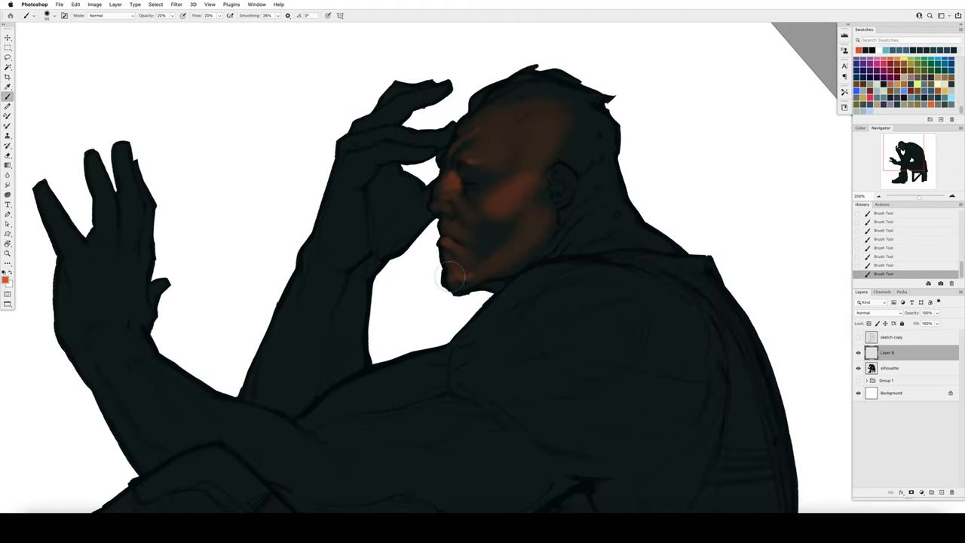
Step: Brush reddish skin shading onto the cheek and blend it along the jaw
left_click_drag(452, 274, 434, 203)
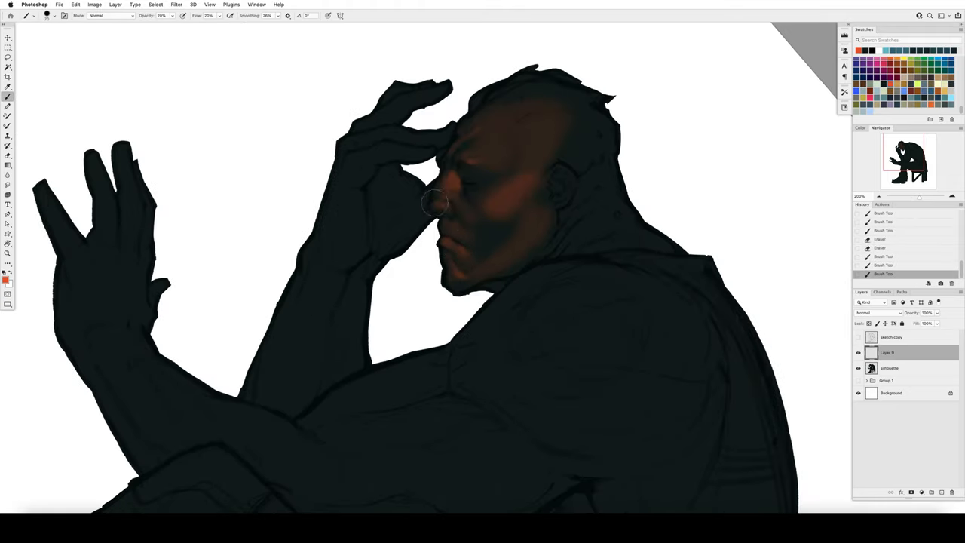
left_click_drag(434, 203, 505, 259)
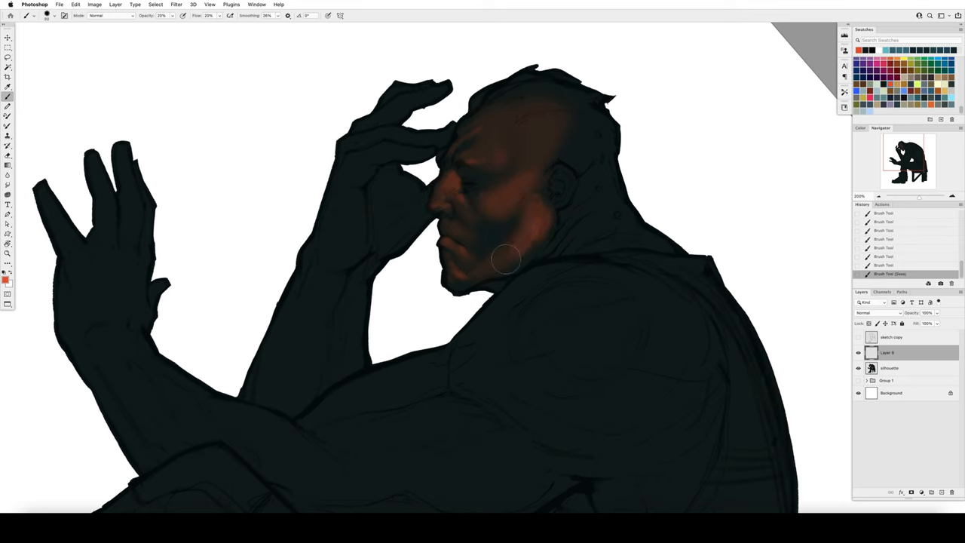
left_click_drag(505, 259, 437, 199)
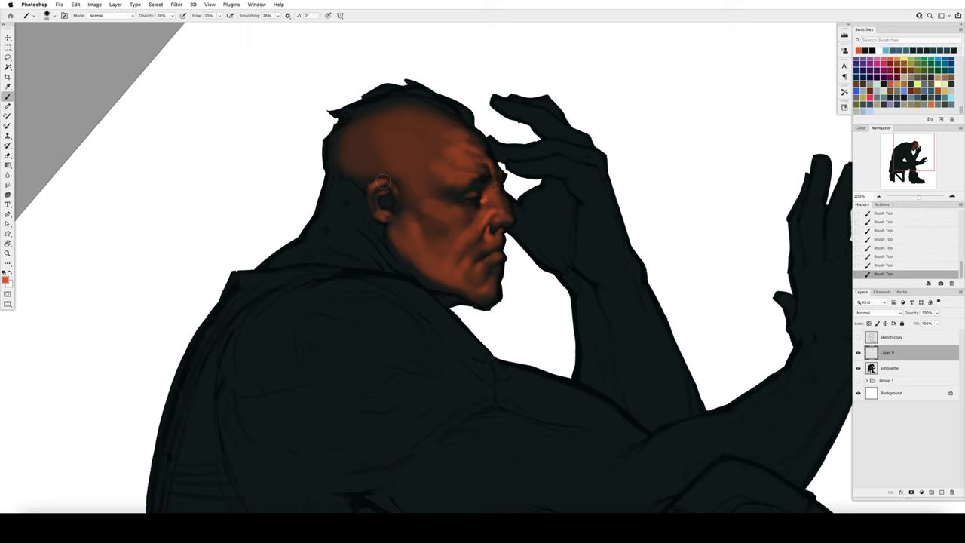
Step: Add forehead highlights, eye wrinkles and brow shading, then warm tones on the neck
left_click(379, 192)
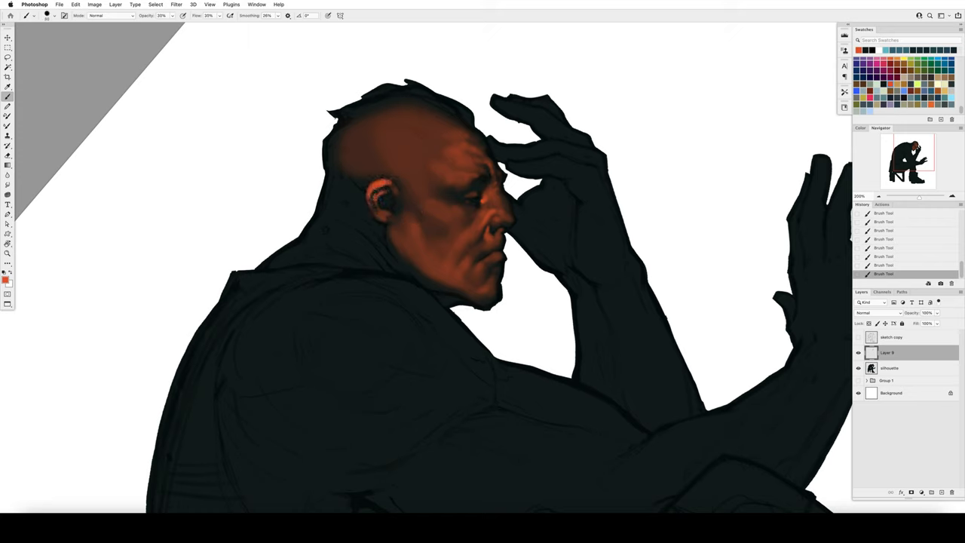
left_click_drag(385, 193, 399, 199)
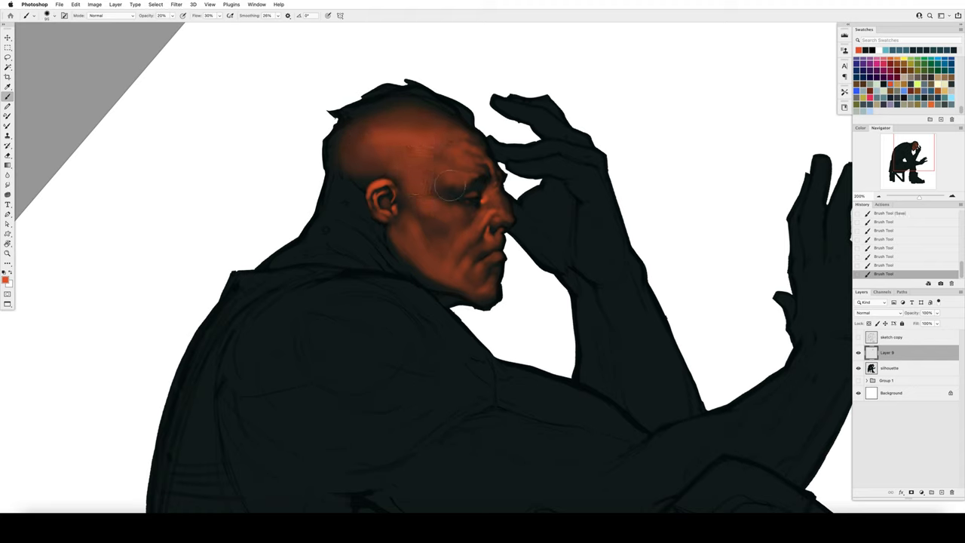
left_click_drag(452, 189, 494, 203)
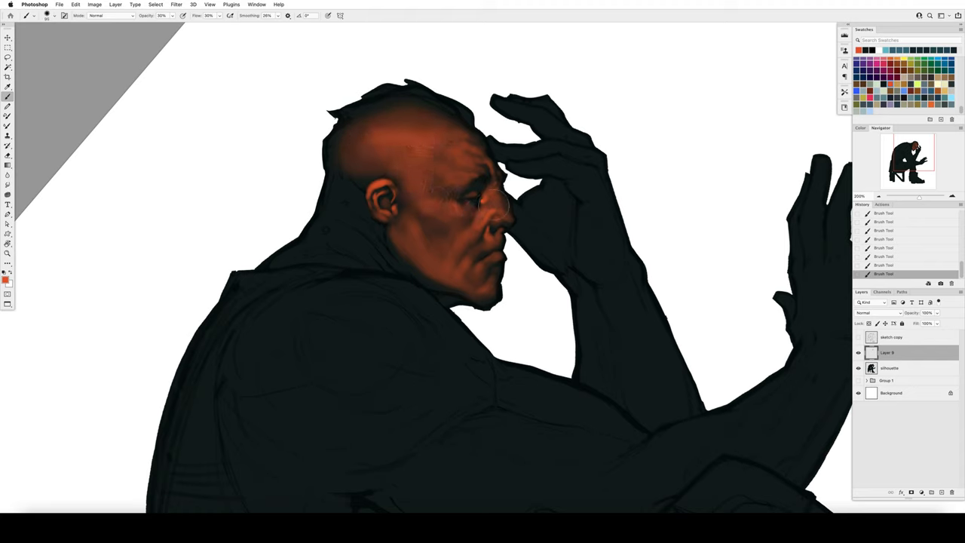
left_click_drag(490, 203, 528, 193)
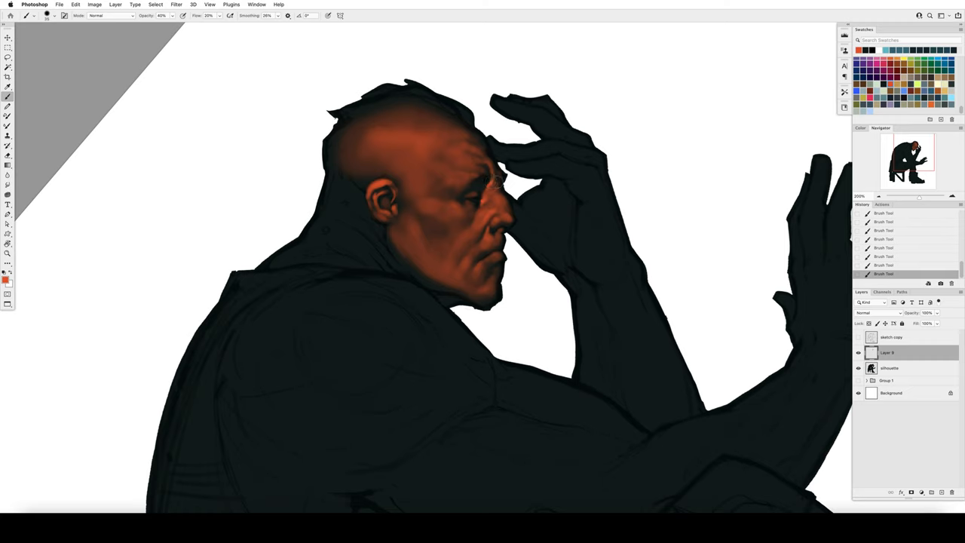
left_click(498, 193)
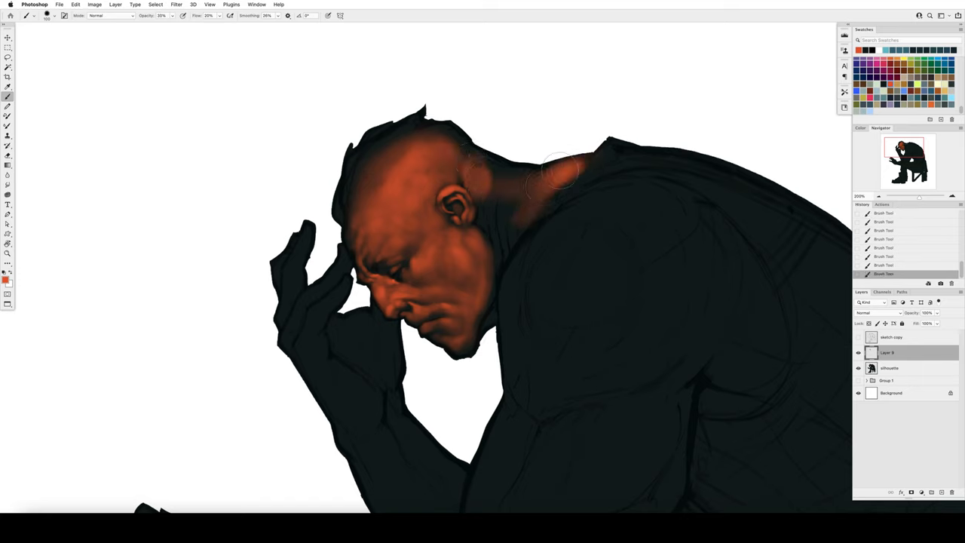
Step: Paint skin tones down the neck and add detail around the ear
left_click_drag(561, 168, 483, 264)
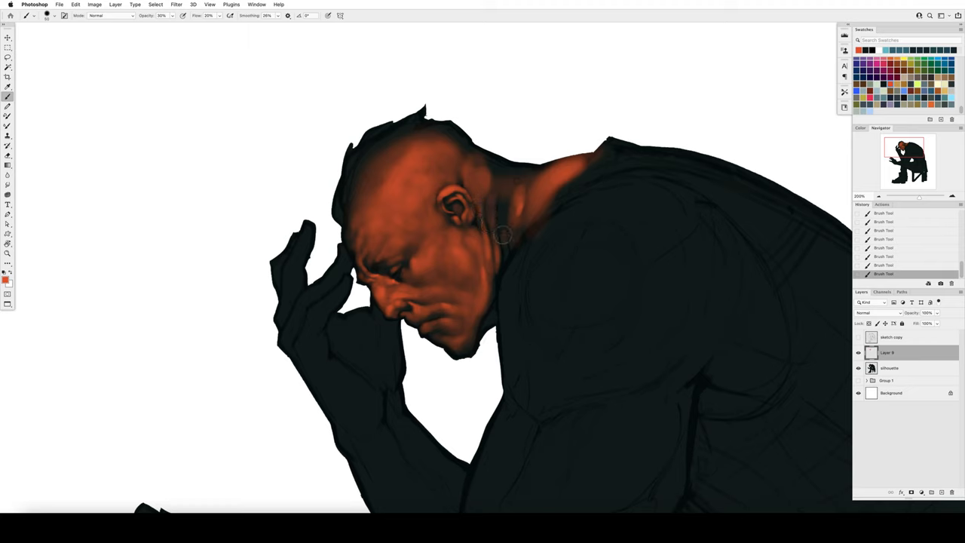
left_click_drag(500, 236, 513, 163)
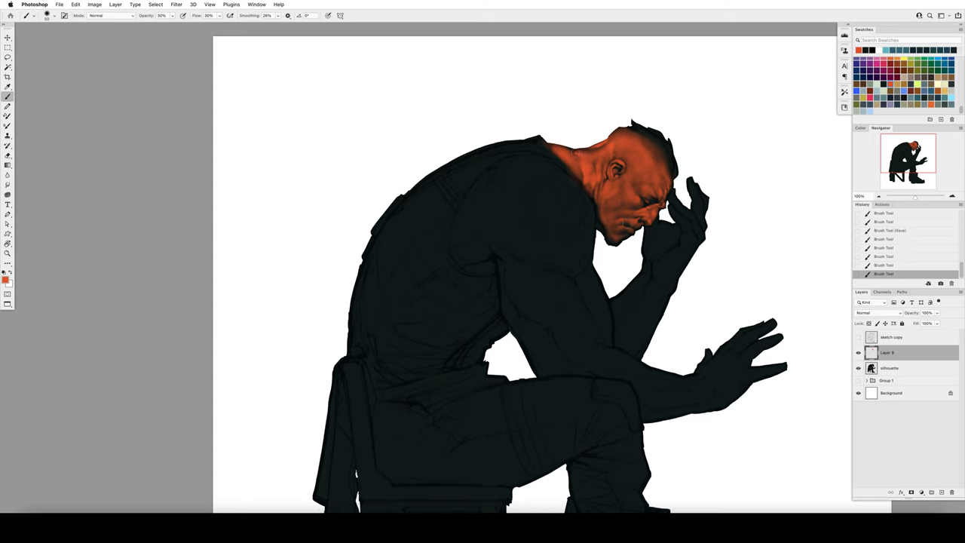
Step: Fill the background with mid-grey and start an orange skin patch on the shoulder
left_click(163, 15)
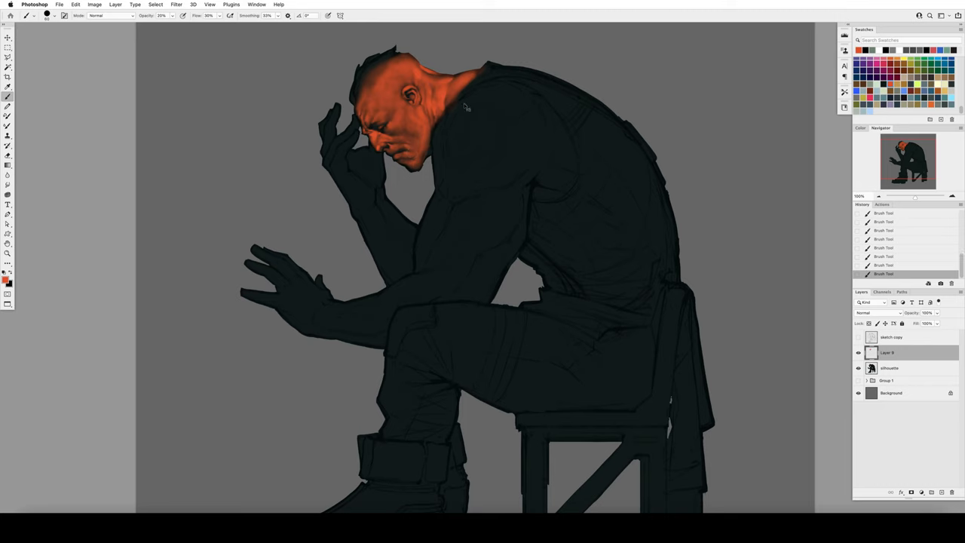
left_click(7, 184)
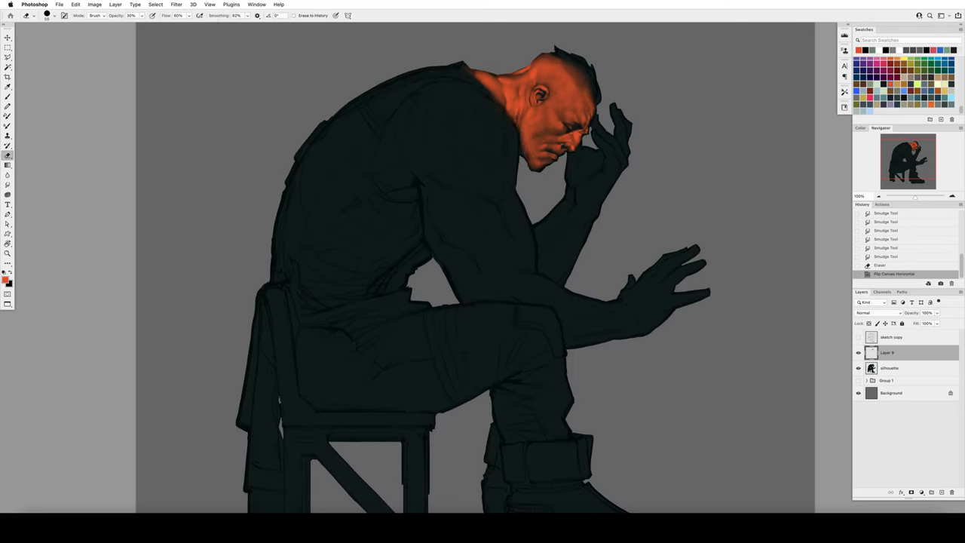
left_click(8, 96)
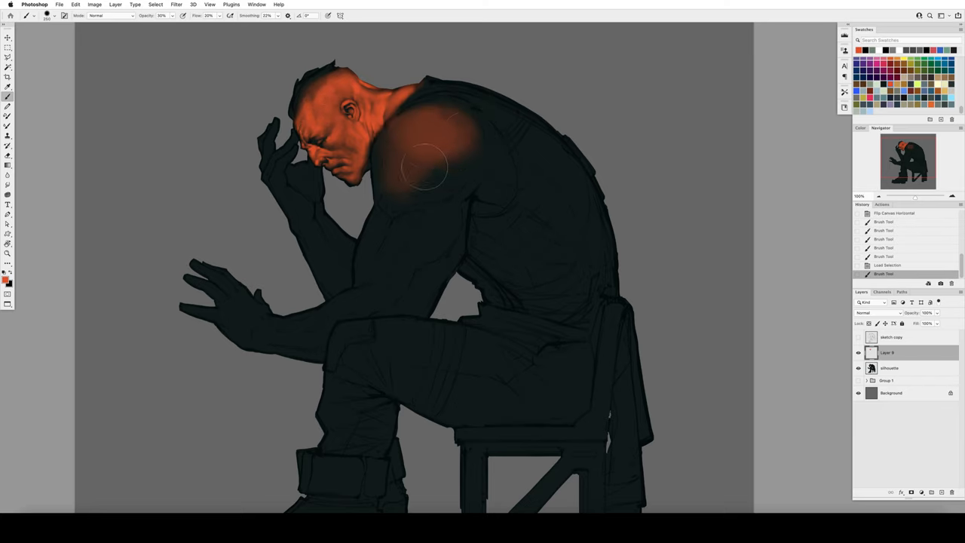
Step: Cover the shoulder, deltoid and upper arm with warm skin colour and muscle shading
left_click_drag(445, 173, 422, 136)
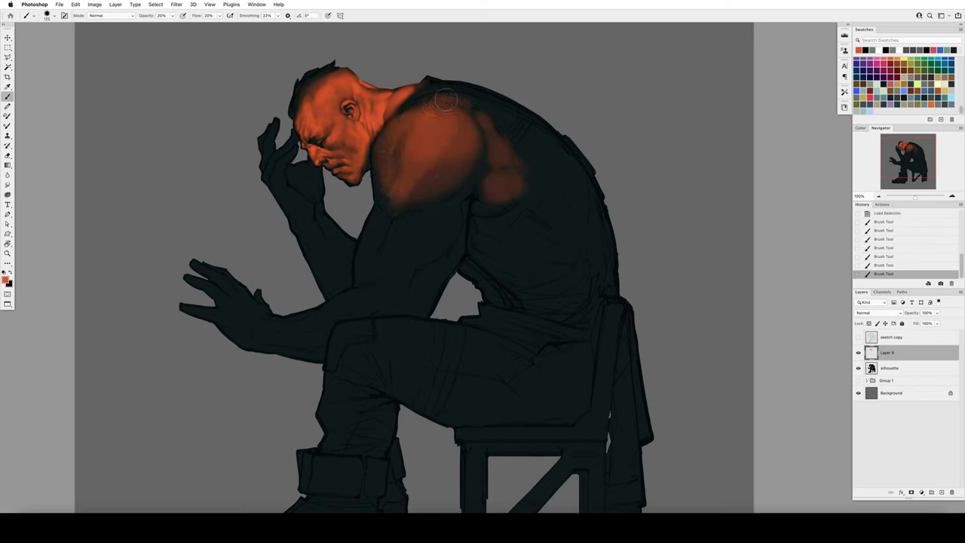
left_click_drag(440, 98, 404, 204)
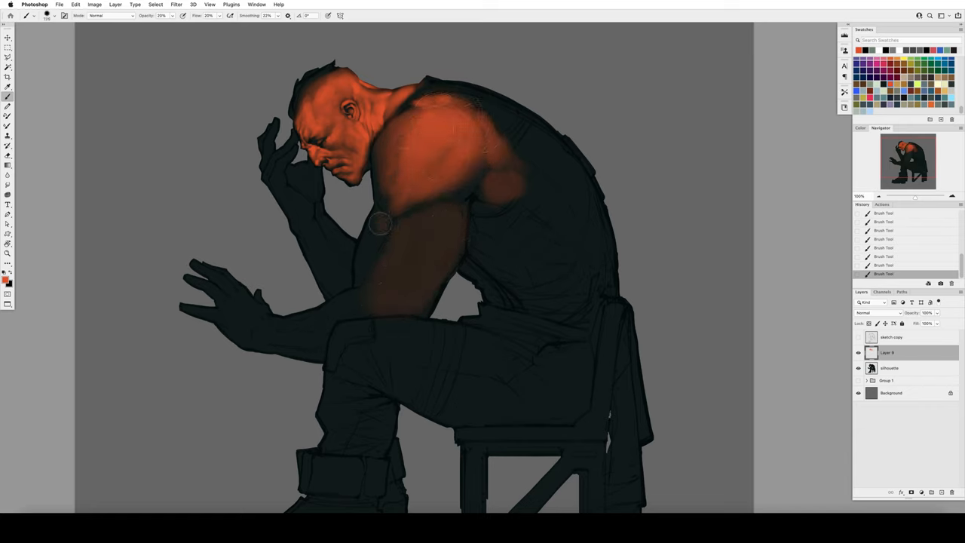
left_click_drag(380, 223, 445, 208)
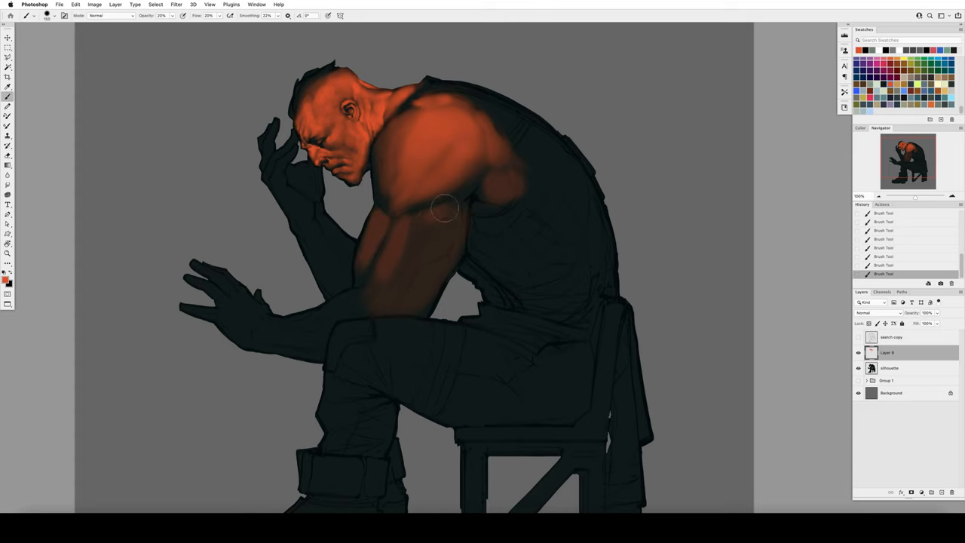
left_click_drag(443, 208, 400, 234)
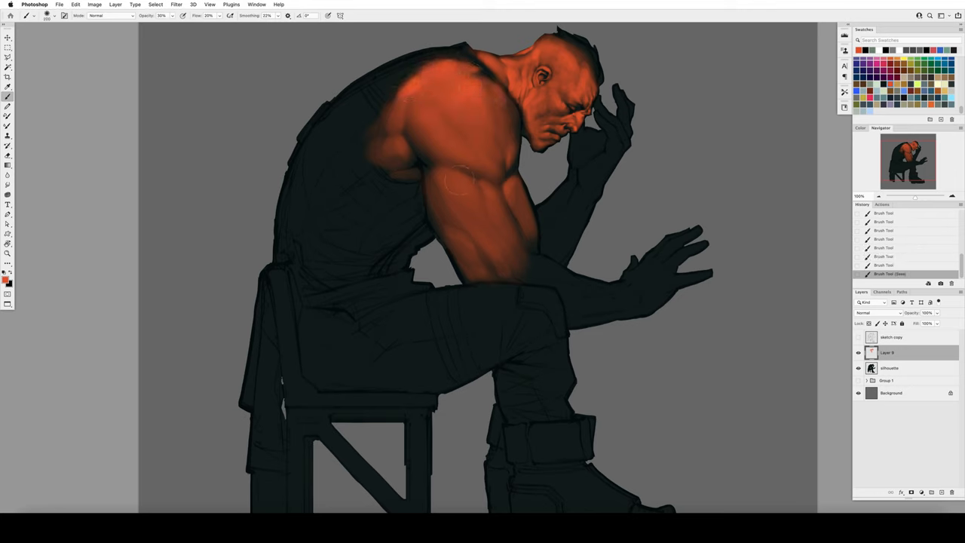
Step: Block in orange skin along the bicep, elbow and forearm down to the wrist
left_click_drag(452, 189, 467, 226)
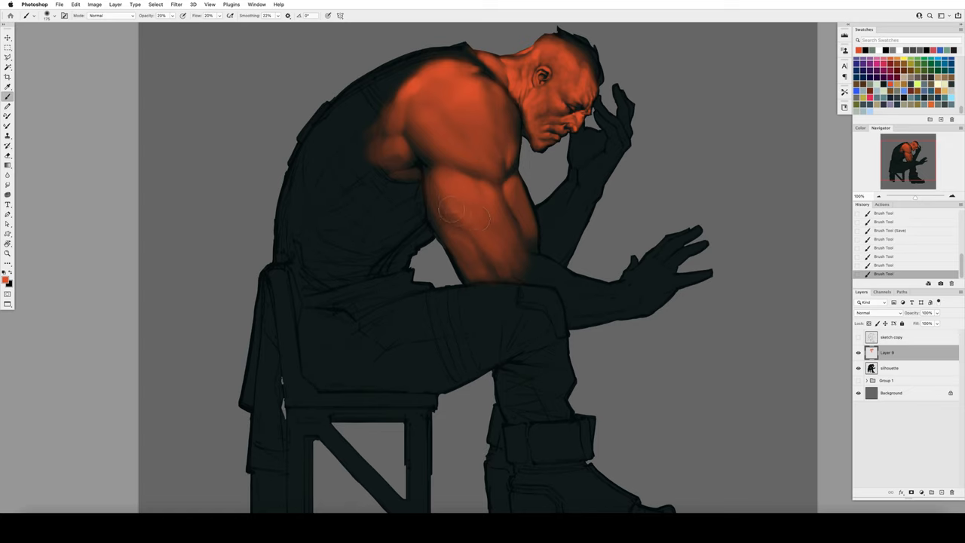
left_click_drag(464, 219, 546, 263)
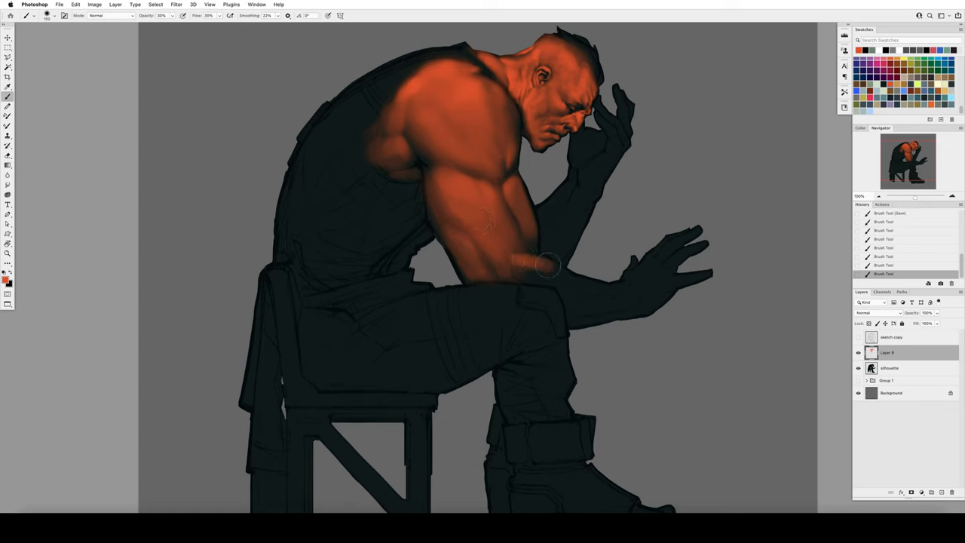
left_click_drag(528, 259, 600, 302)
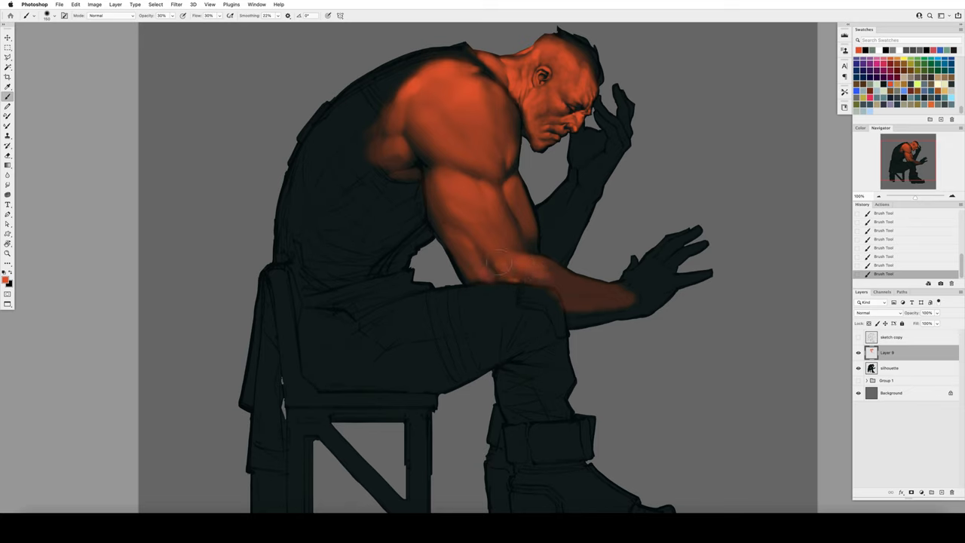
left_click_drag(497, 263, 636, 290)
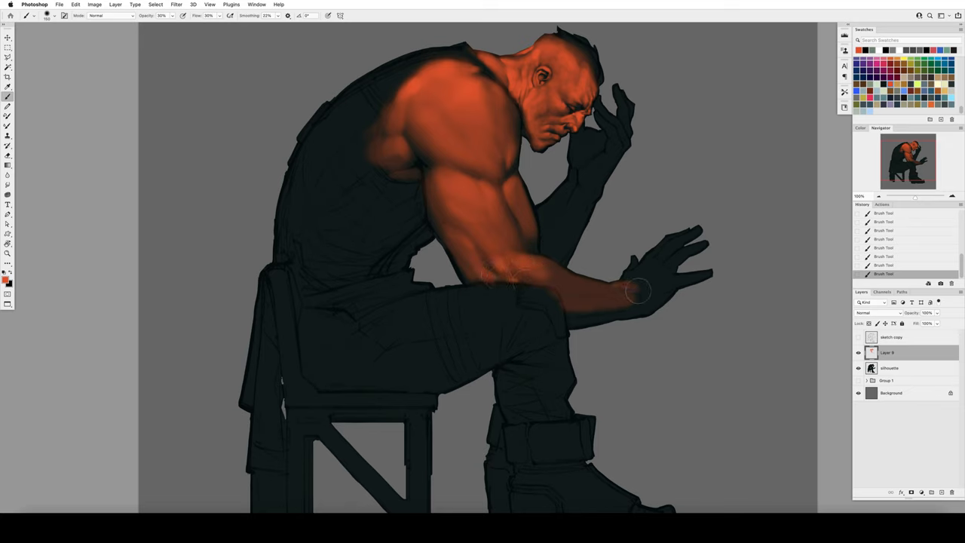
left_click_drag(636, 289, 666, 274)
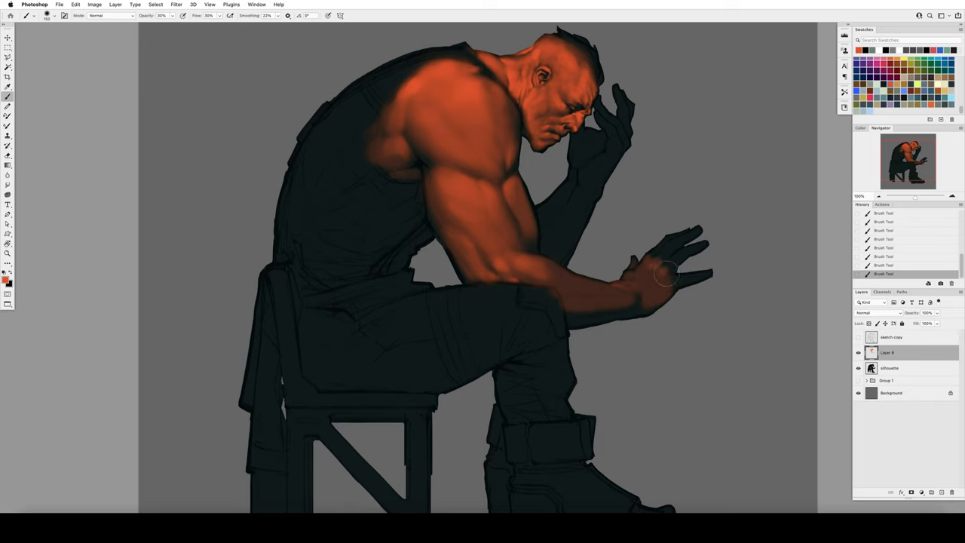
Step: Paint skin colour over the hand and fingers and check the forms with the canvas flipped
left_click(656, 284)
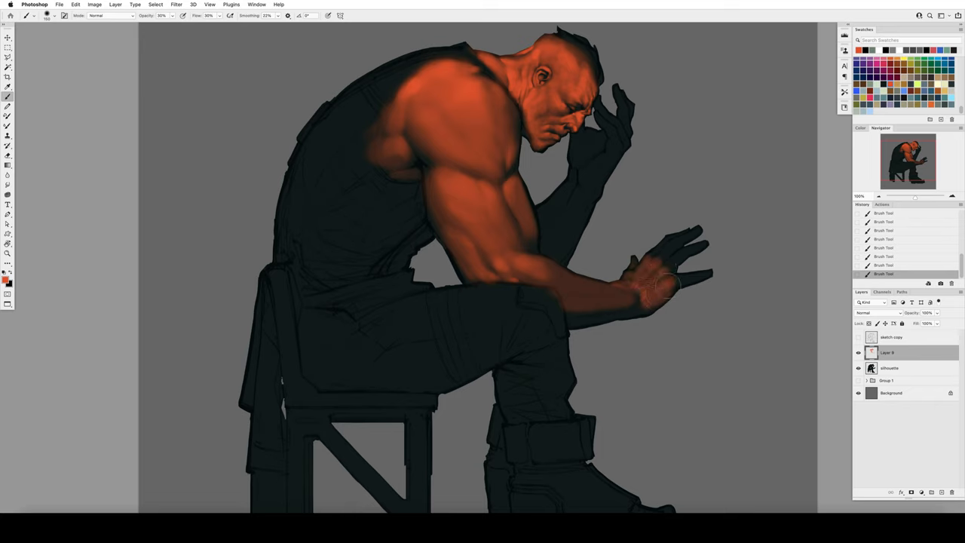
left_click_drag(663, 283, 678, 254)
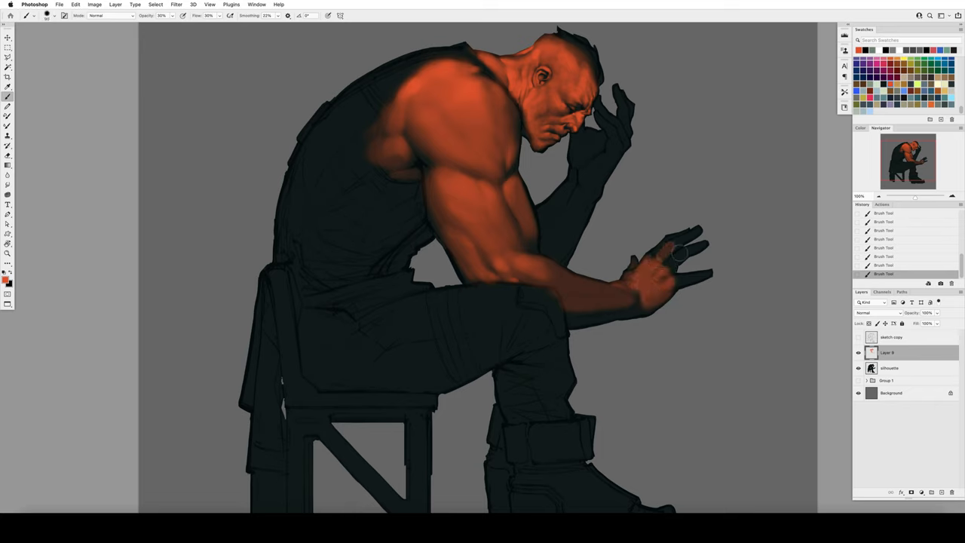
left_click_drag(655, 257, 686, 283)
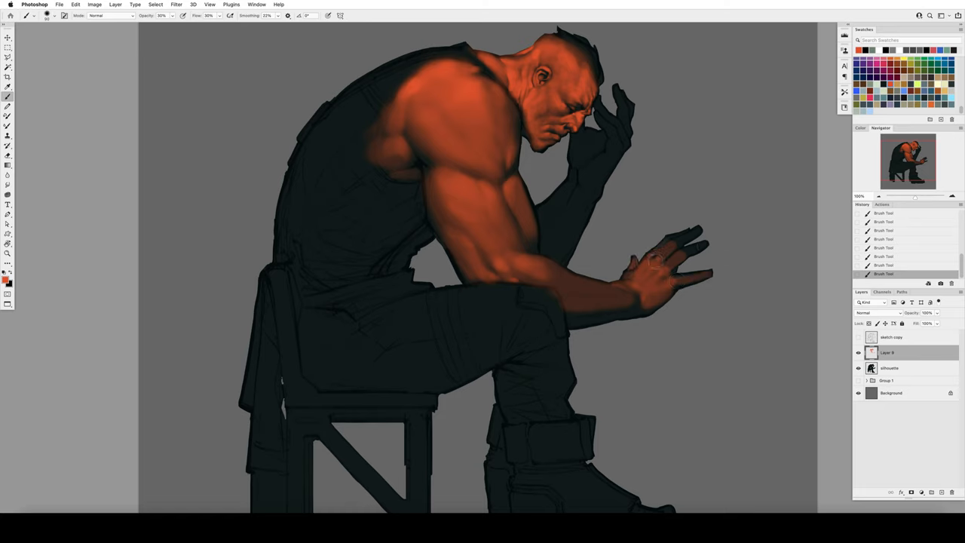
left_click_drag(655, 256, 681, 250)
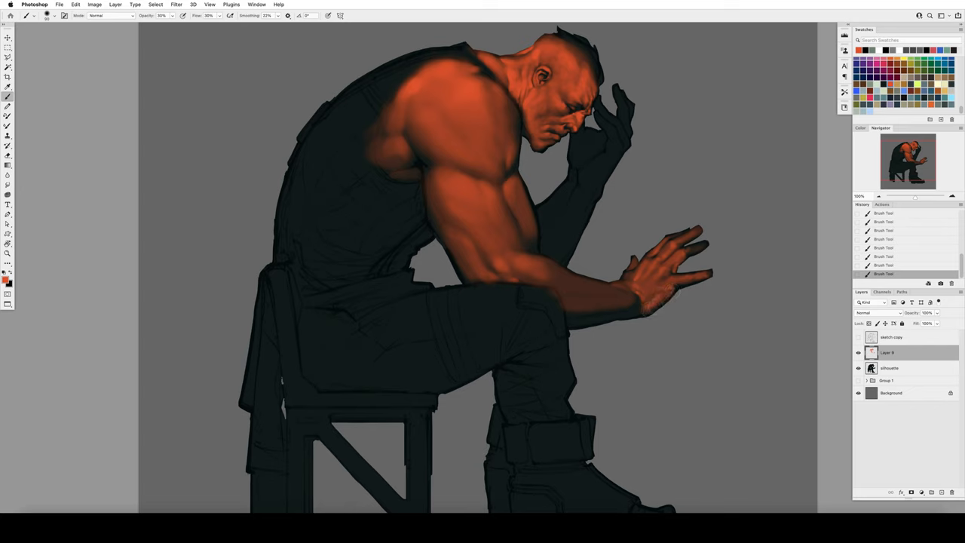
left_click(633, 298)
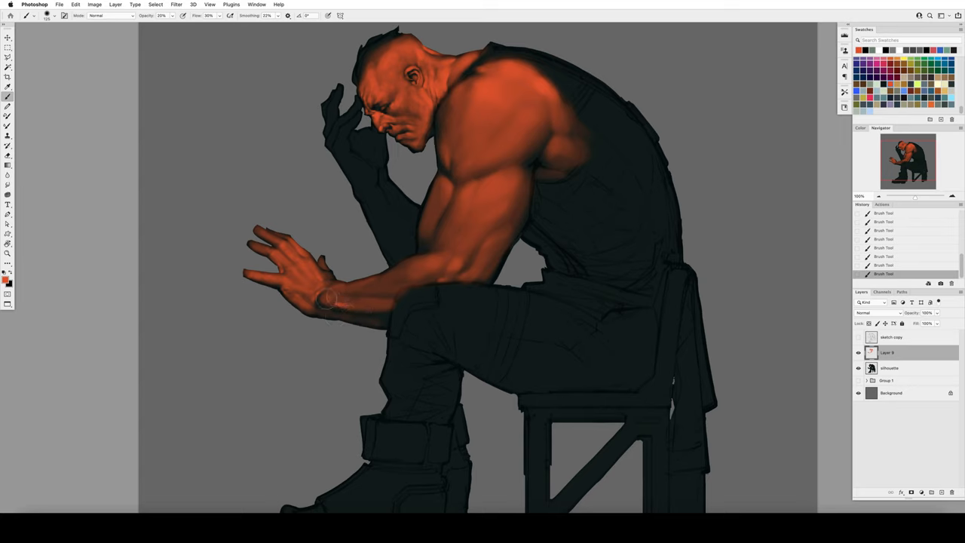
left_click_drag(324, 298, 389, 287)
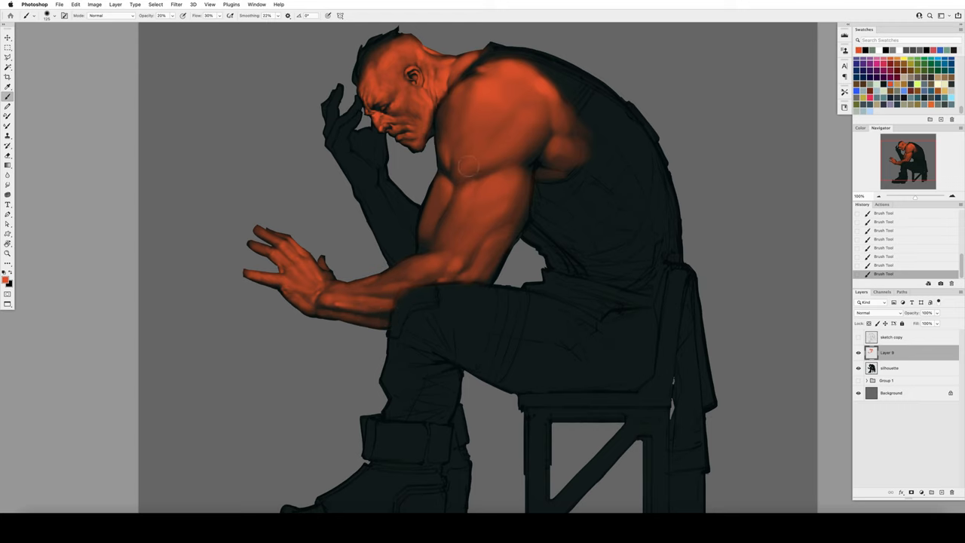
left_click(8, 155)
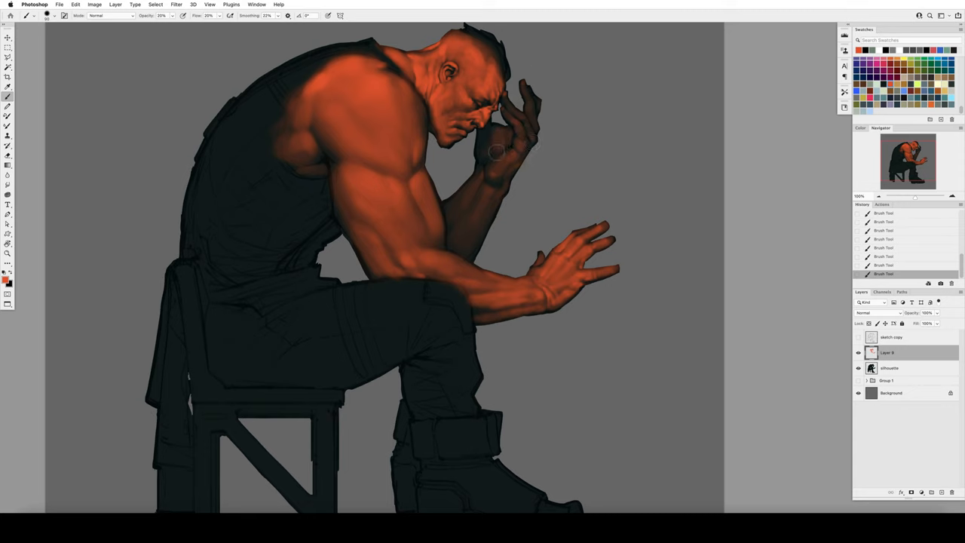
left_click(495, 151)
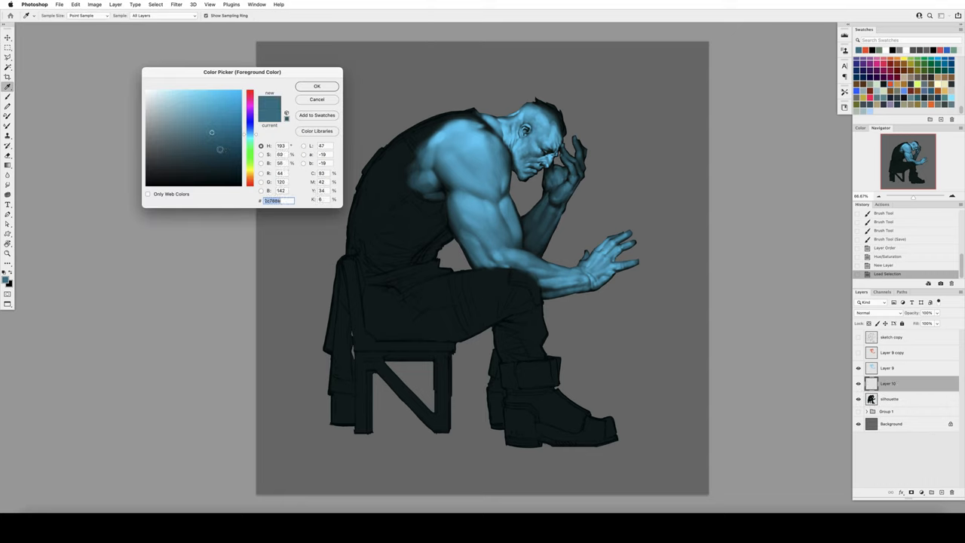
Step: Recolour the skin to pale blue and begin smudging the shoulder shading
left_click(317, 84)
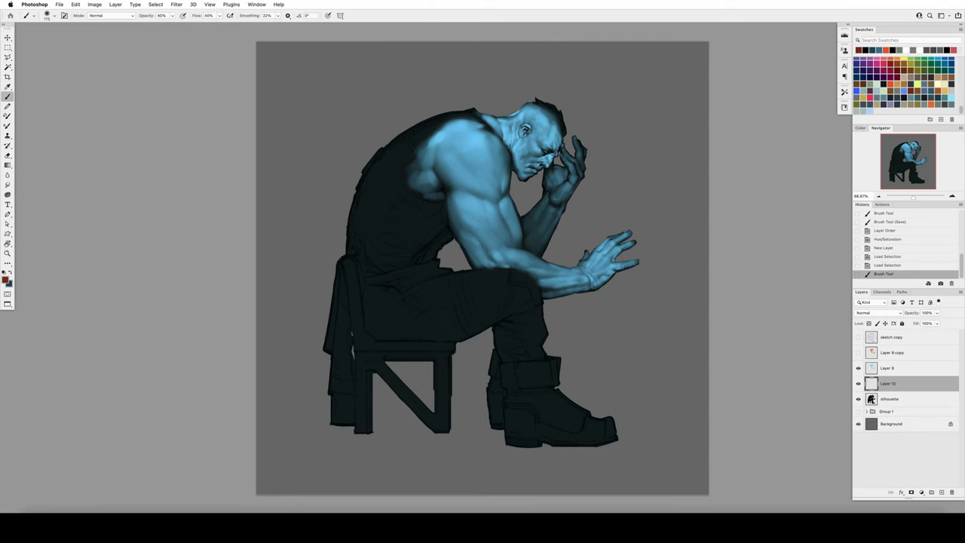
left_click_drag(588, 151, 625, 264)
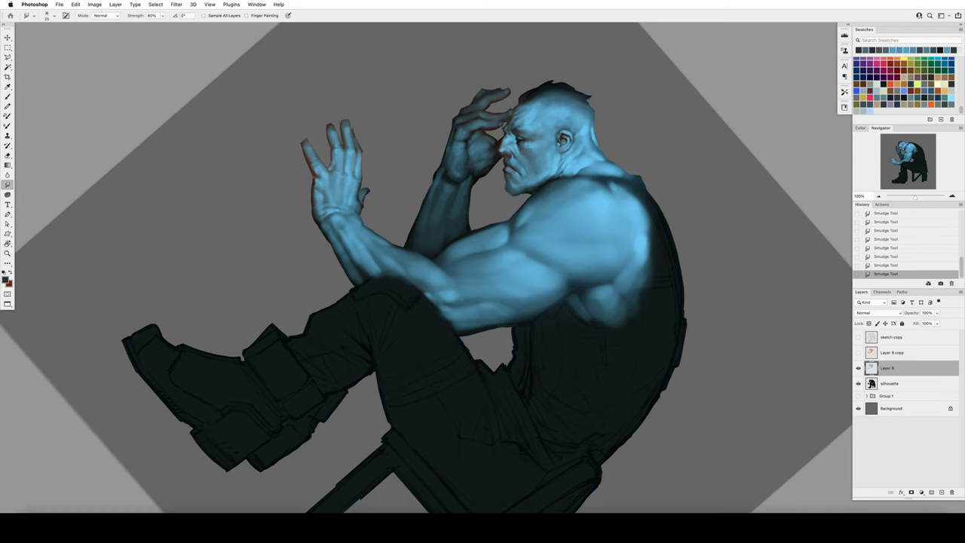
Step: Blend the blue skin on face, neck and upper arm into soft transitions and flip the canvas back
left_click(8, 97)
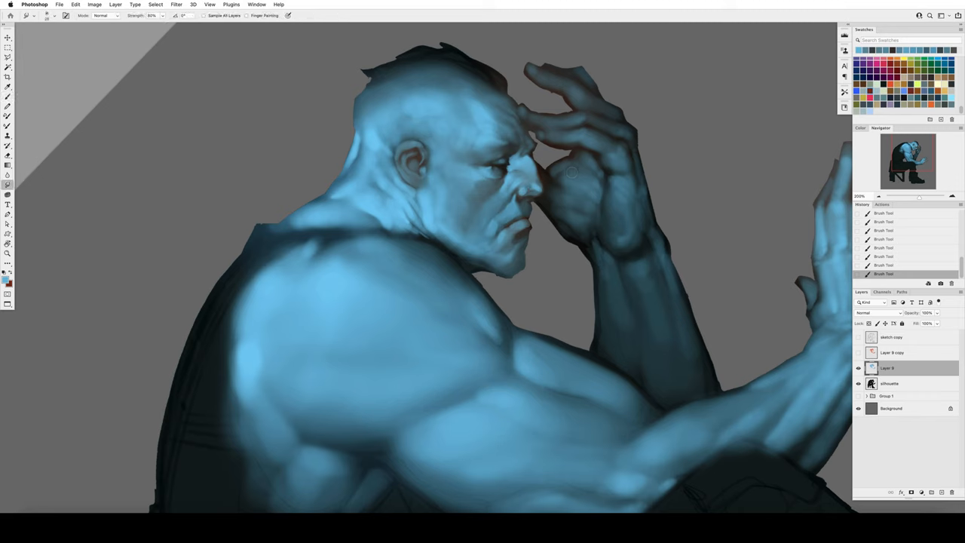
left_click(8, 97)
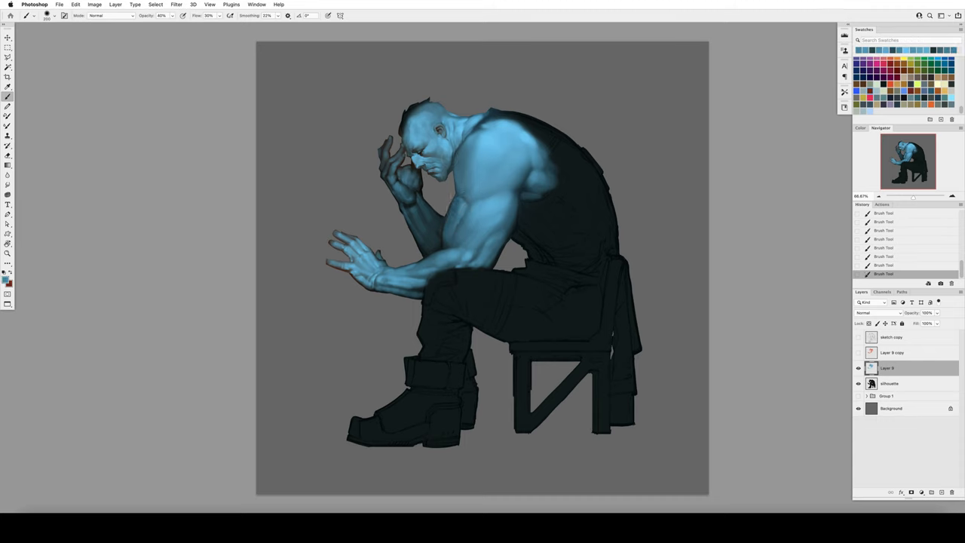
left_click(460, 203)
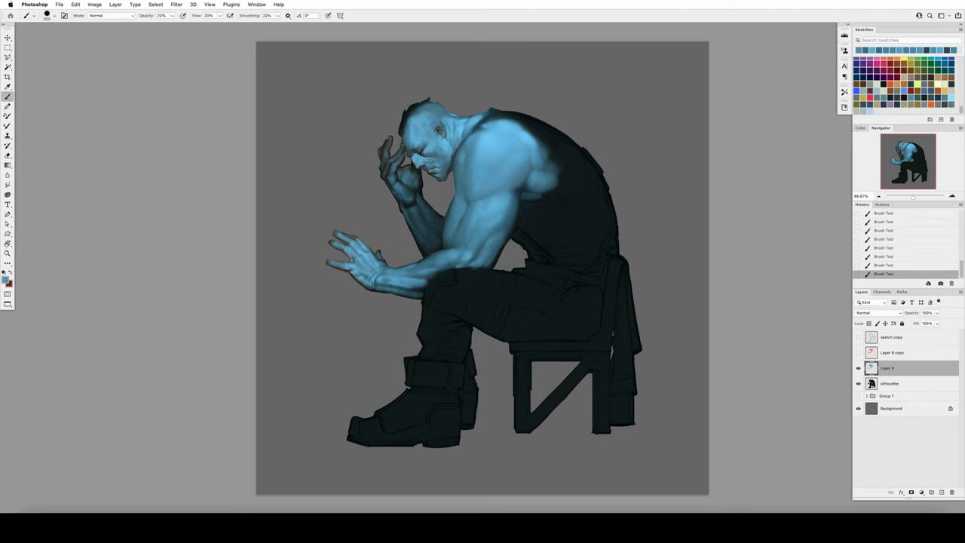
left_click(542, 181)
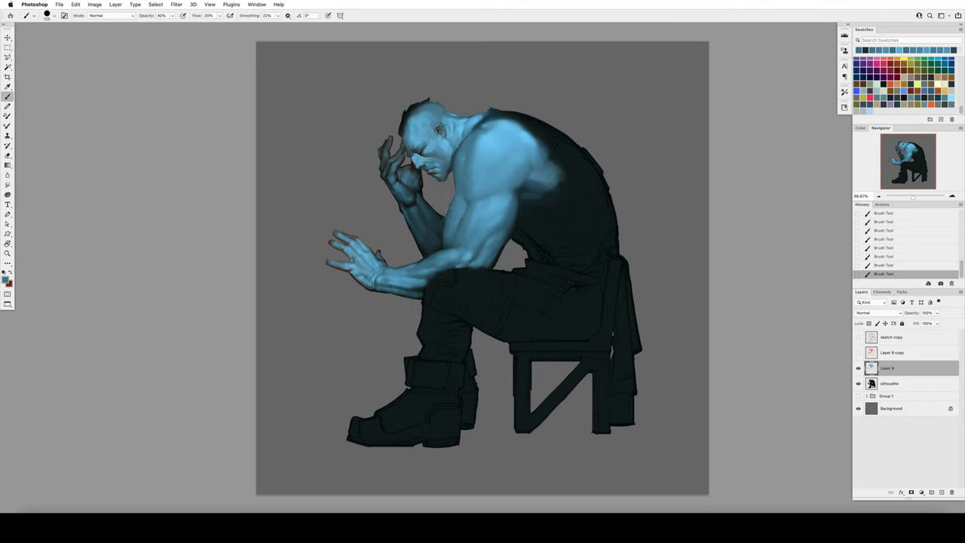
left_click(7, 184)
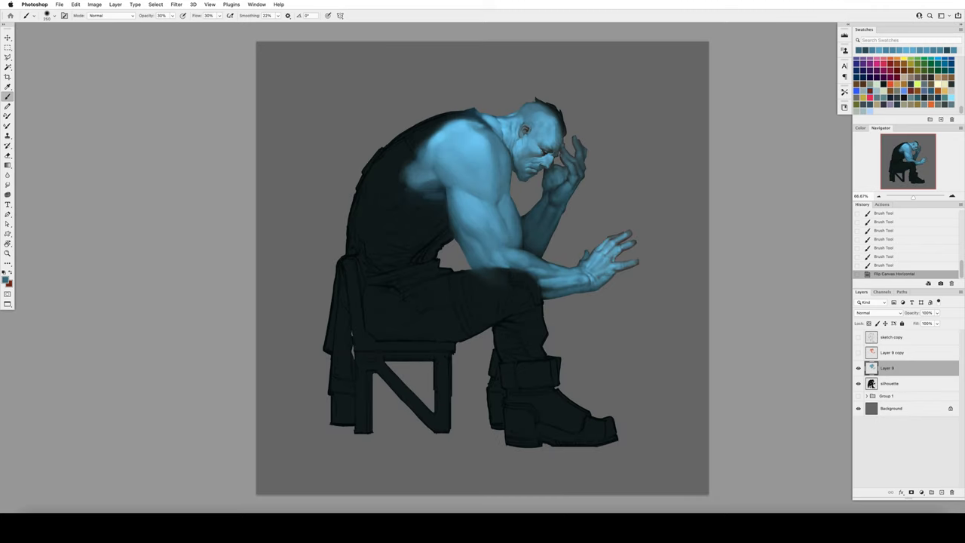
Step: Paint darker accents and highlights defining forearm muscles, hand veins and back creases
left_click(527, 241)
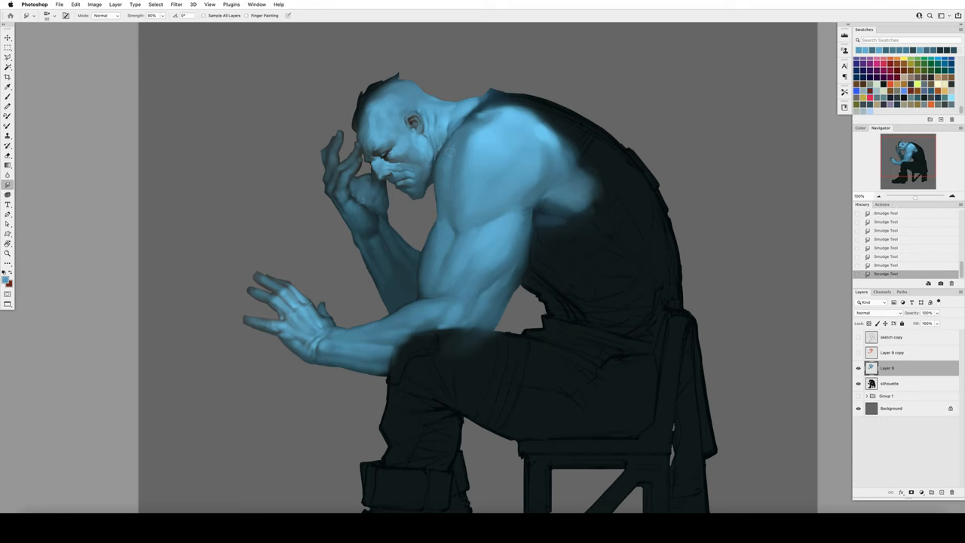
left_click(8, 97)
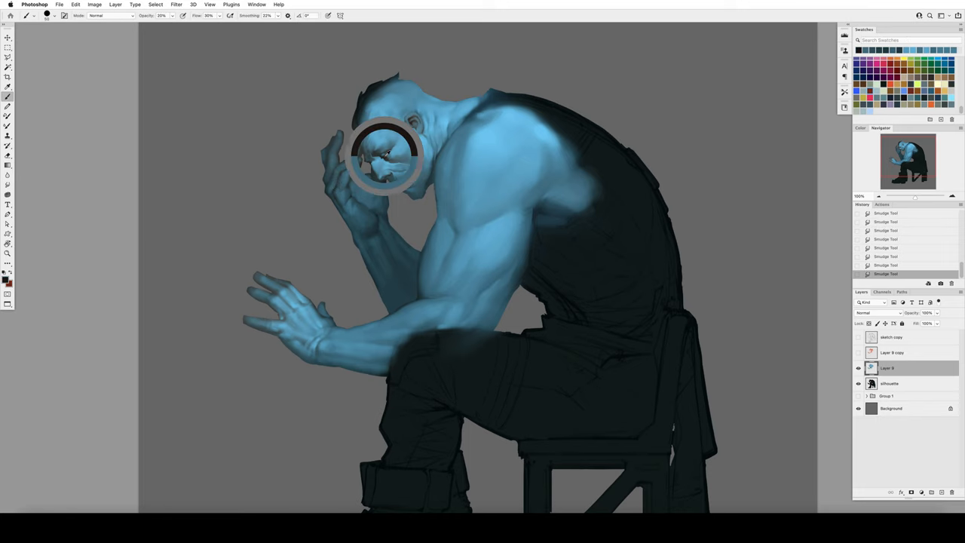
left_click_drag(392, 151, 377, 173)
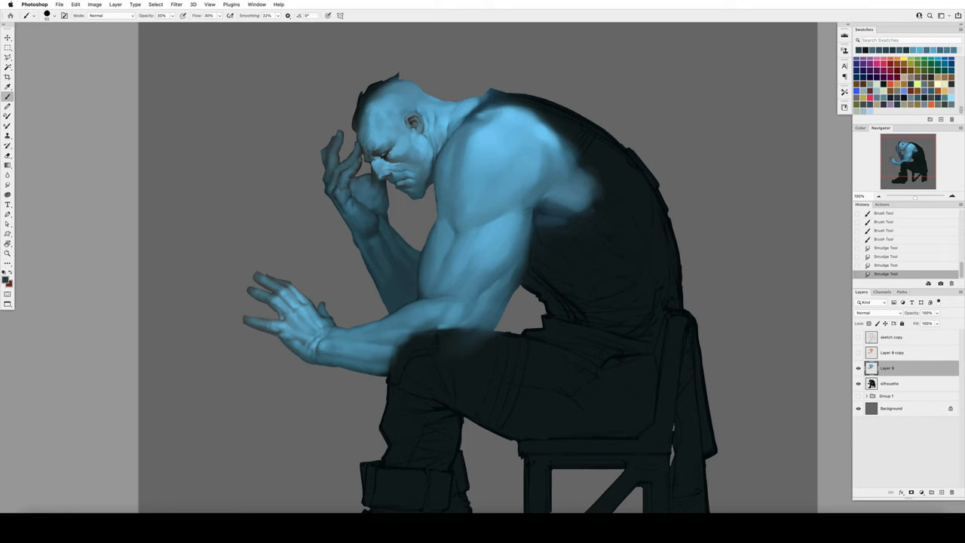
left_click(93, 4)
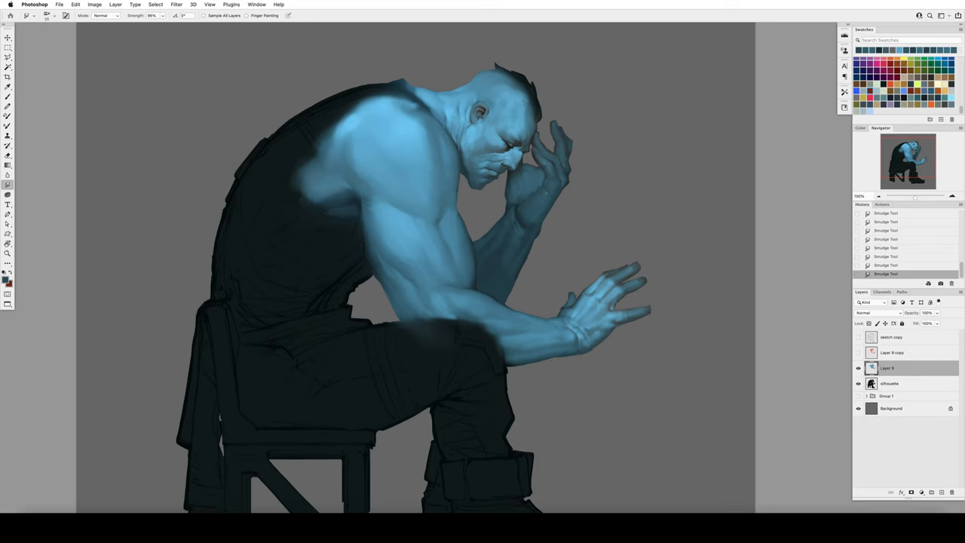
left_click(8, 96)
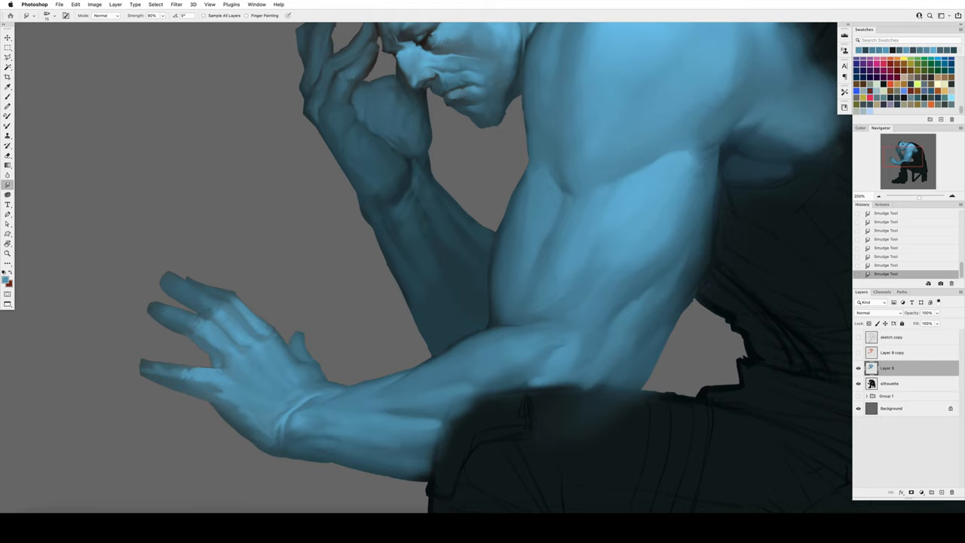
Step: Paint the white tank top, suspenders, orange trousers, boots and grey stool onto the figure
left_click(8, 97)
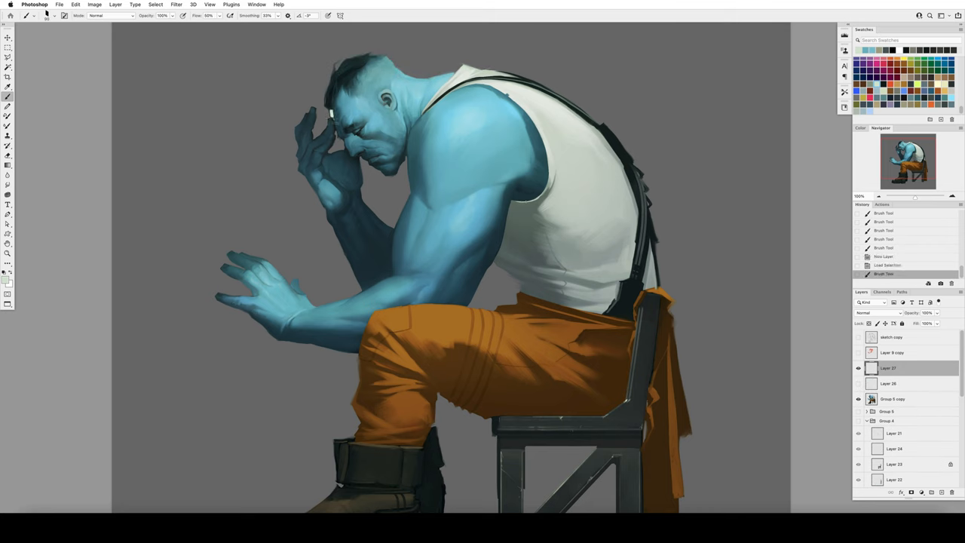
left_click(329, 98)
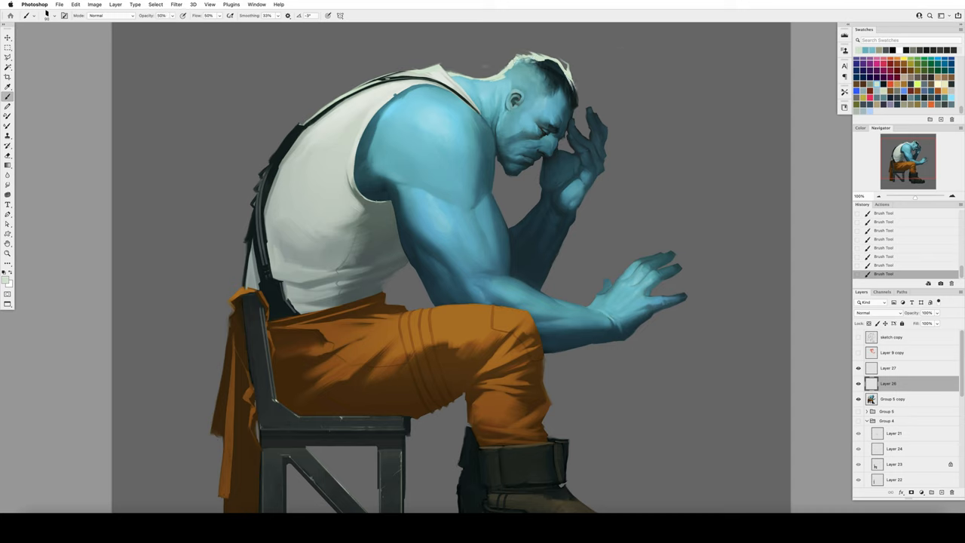
left_click_drag(384, 98, 437, 86)
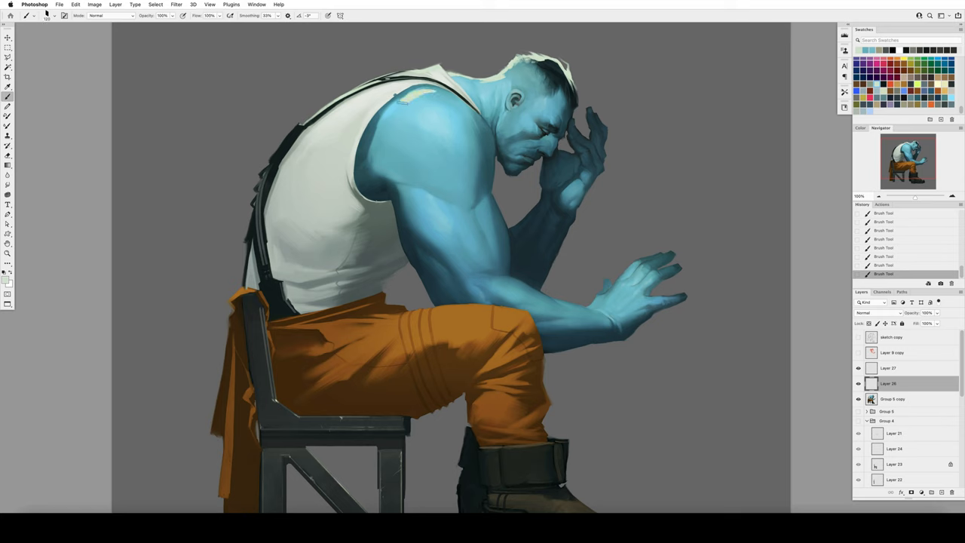
left_click_drag(399, 98, 434, 113)
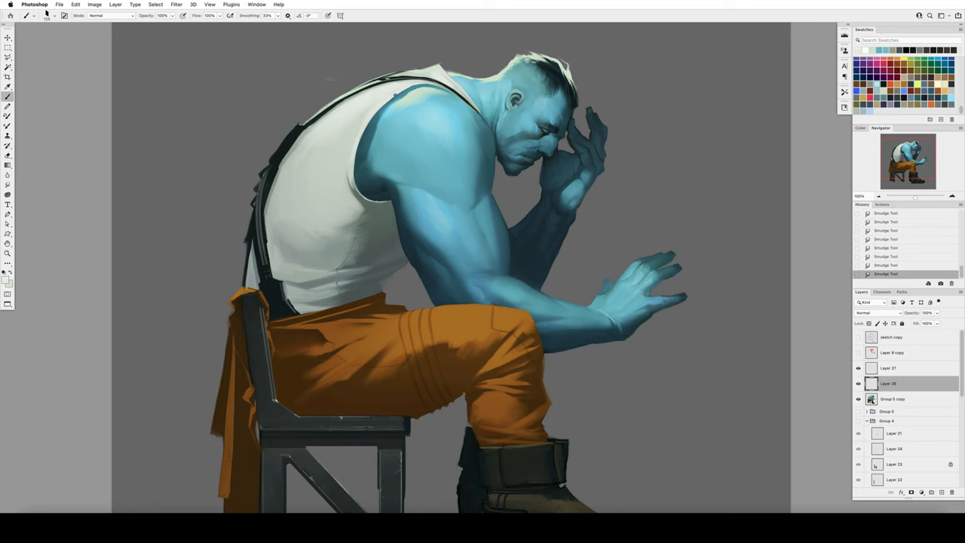
left_click_drag(268, 166, 254, 199)
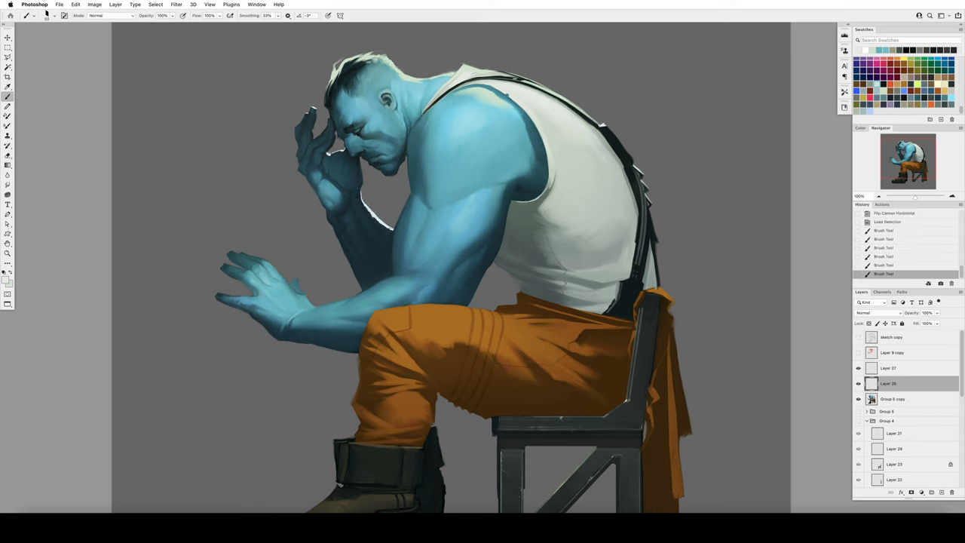
left_click(8, 165)
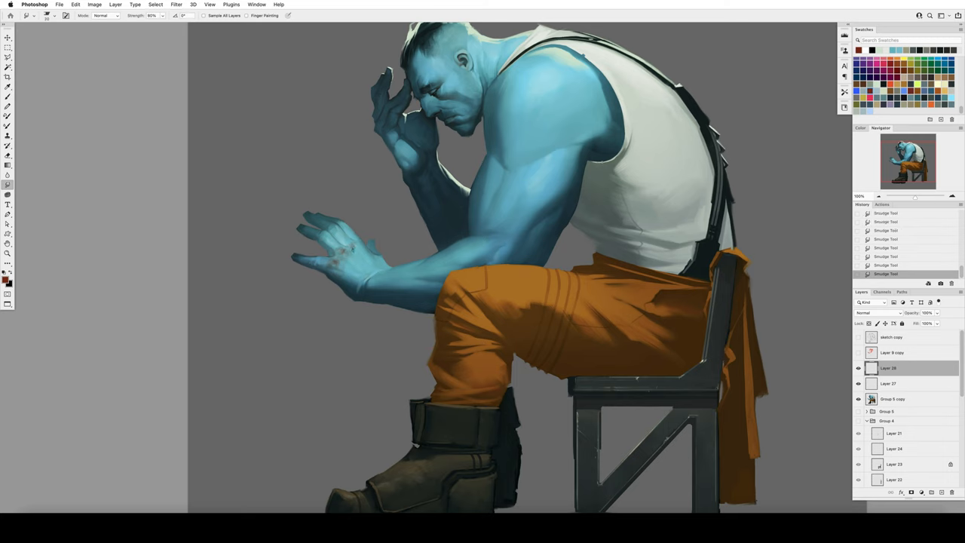
Step: Flip the canvas horizontally so the seated blue man faces right, shown fitted in view
left_click(8, 96)
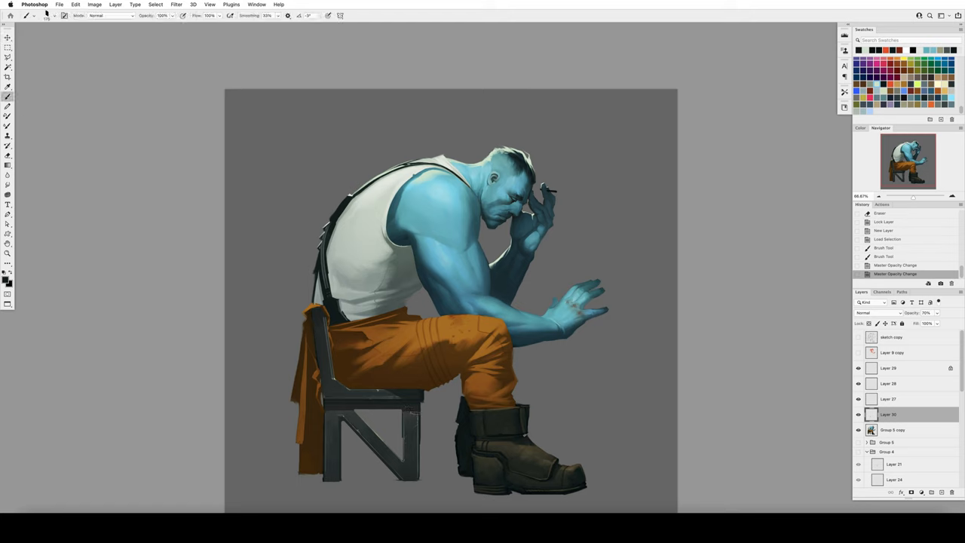
mouse_move(916, 434)
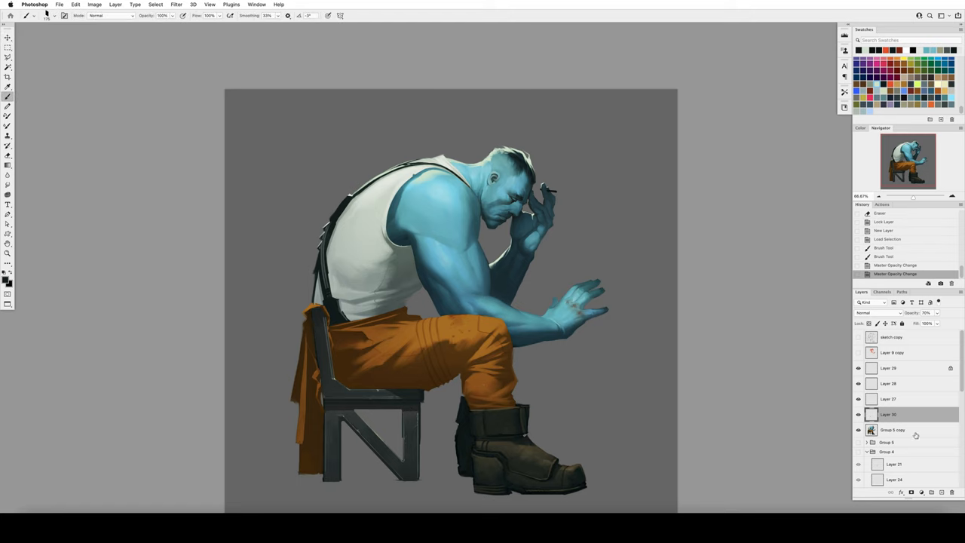